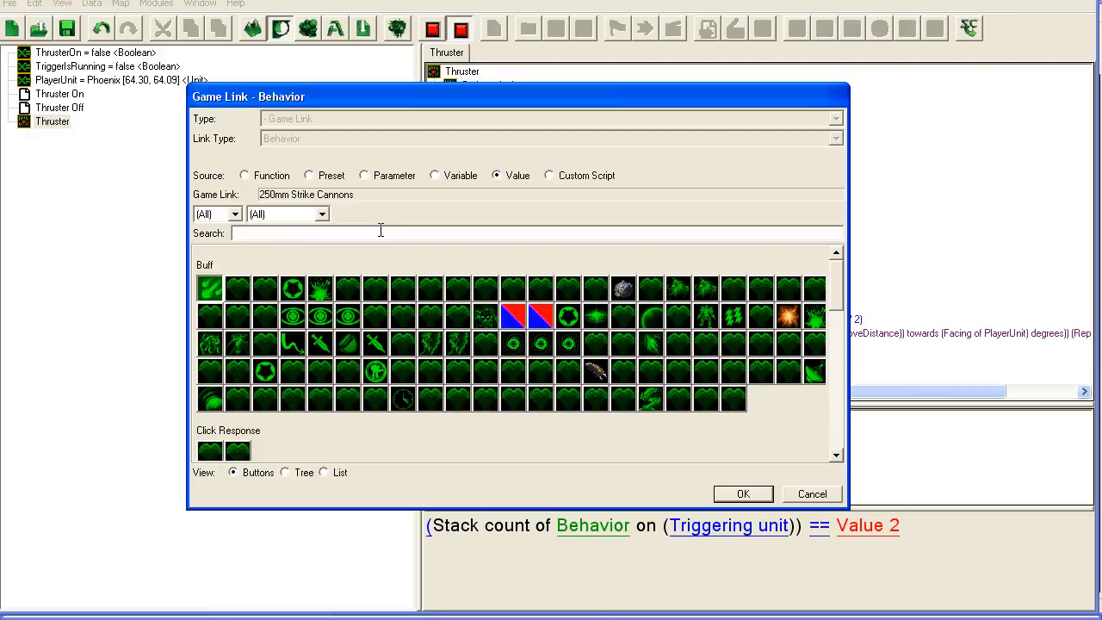
Step: Set the loop condition to Stack count of Phoenix Speed Buff on PlayerUnit >= 1
{"action": "type", "text": "speed"}
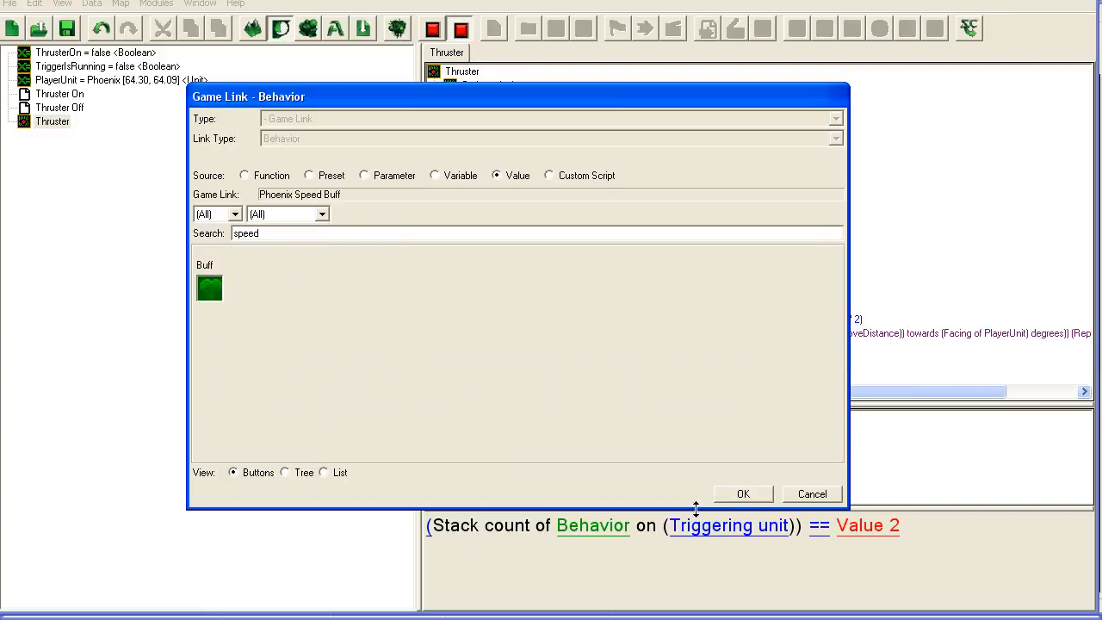
{"action": "left_click", "coordinate": [742, 493]}
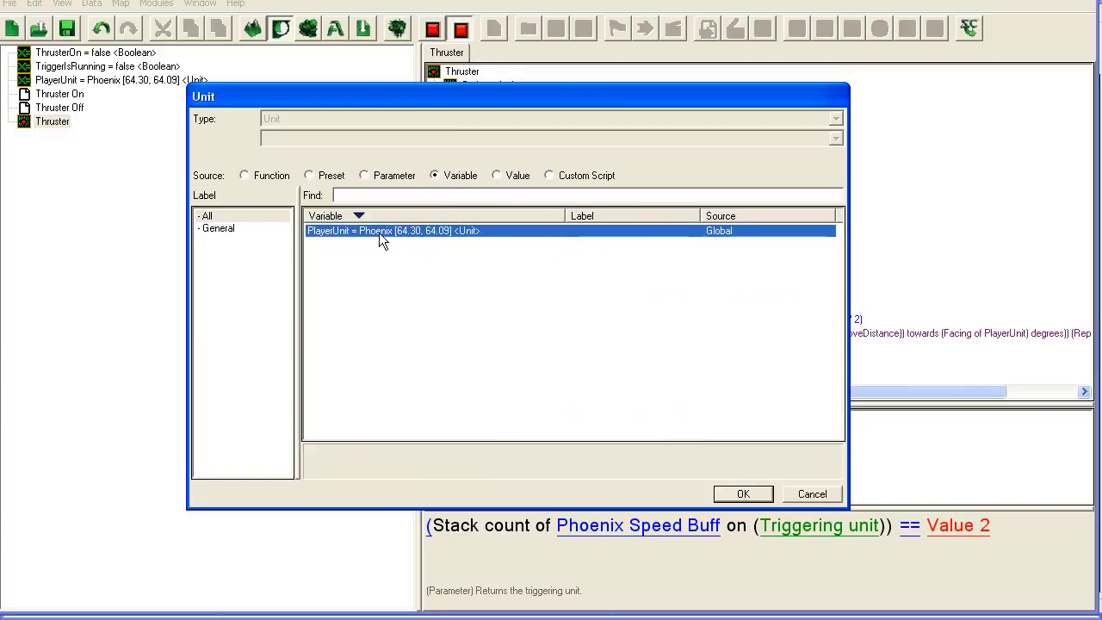
{"action": "left_click", "coordinate": [743, 493]}
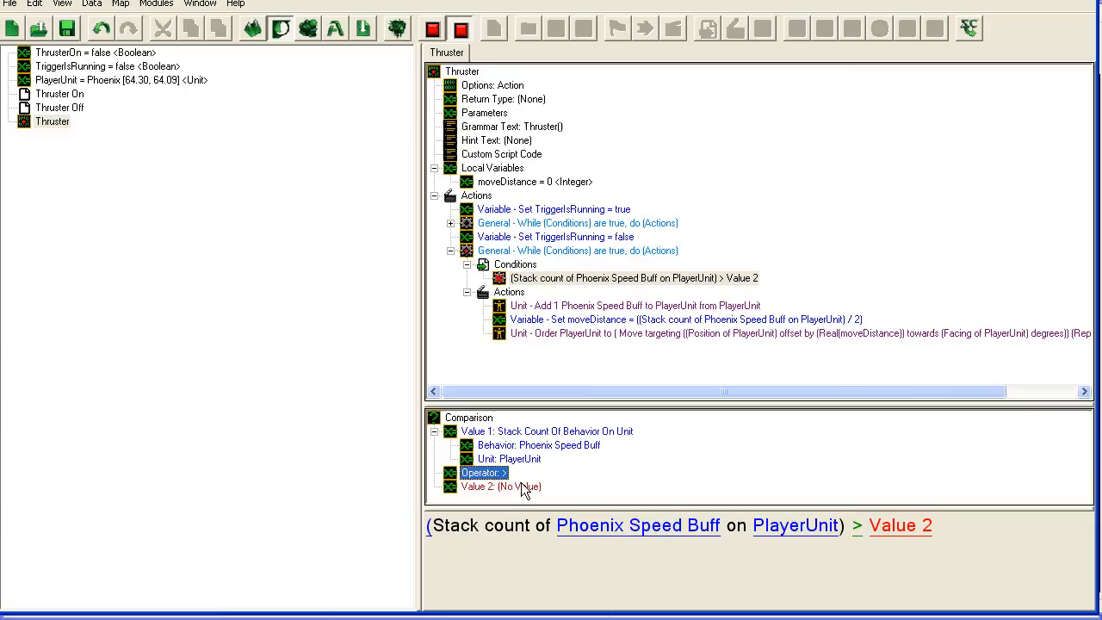
{"action": "double_click", "coordinate": [482, 472]}
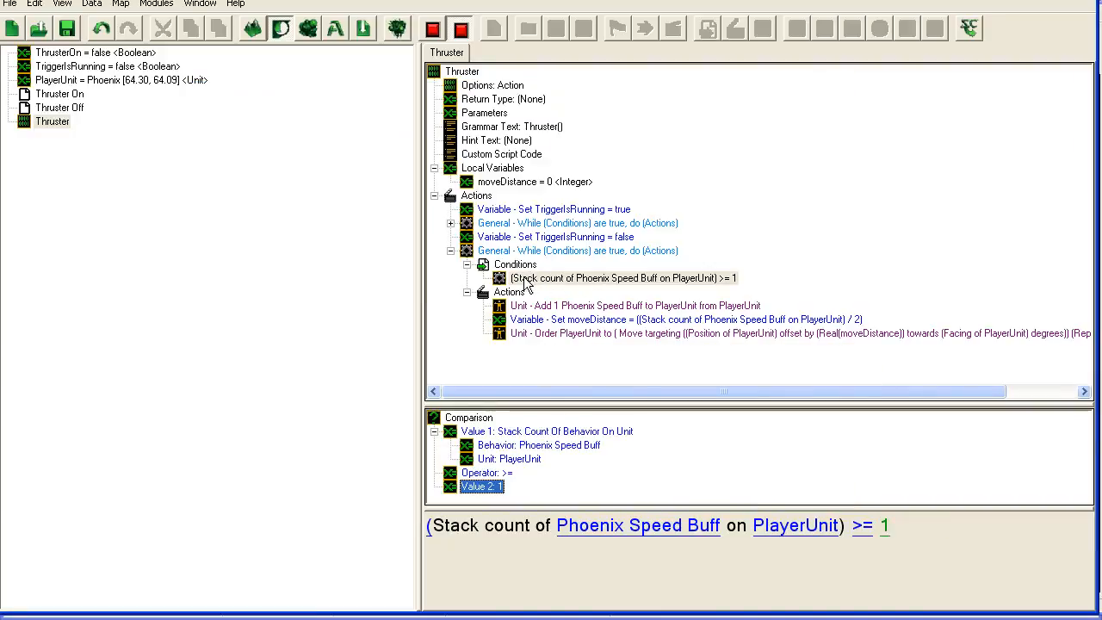
Step: Insert a Remove Behavior action into the slowdown loop
{"action": "left_click", "coordinate": [634, 306]}
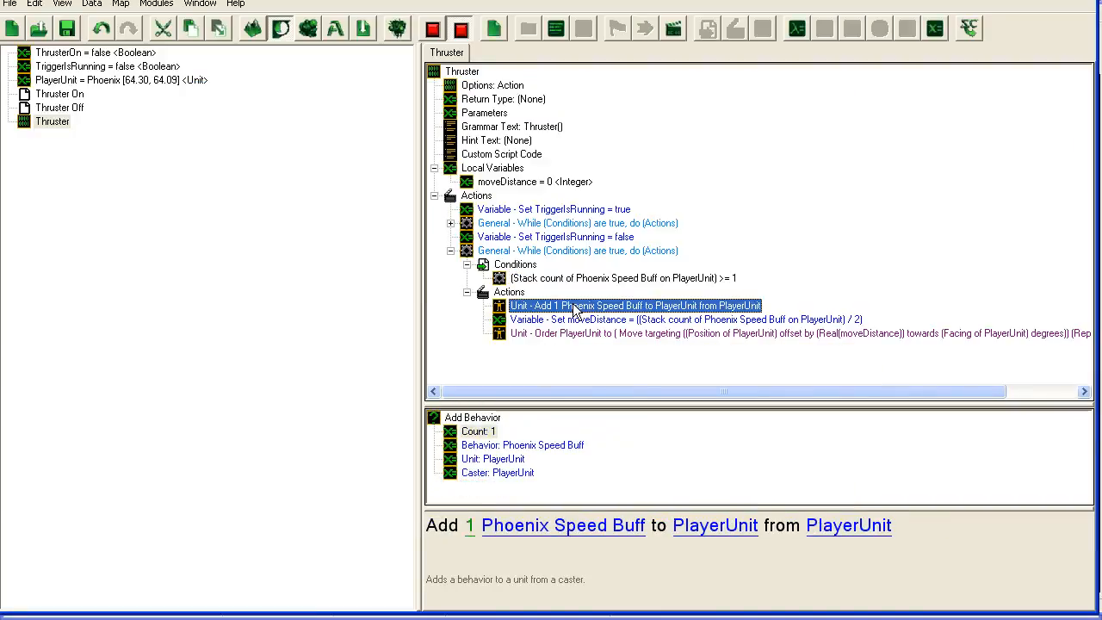
{"action": "double_click", "coordinate": [634, 306]}
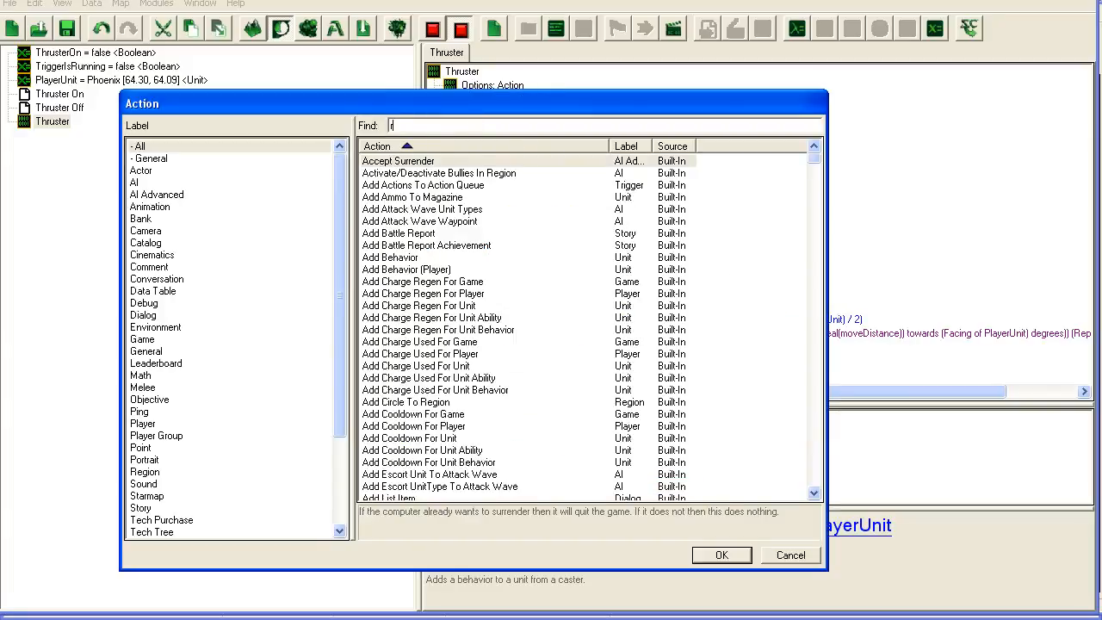
{"action": "type", "text": "emove"}
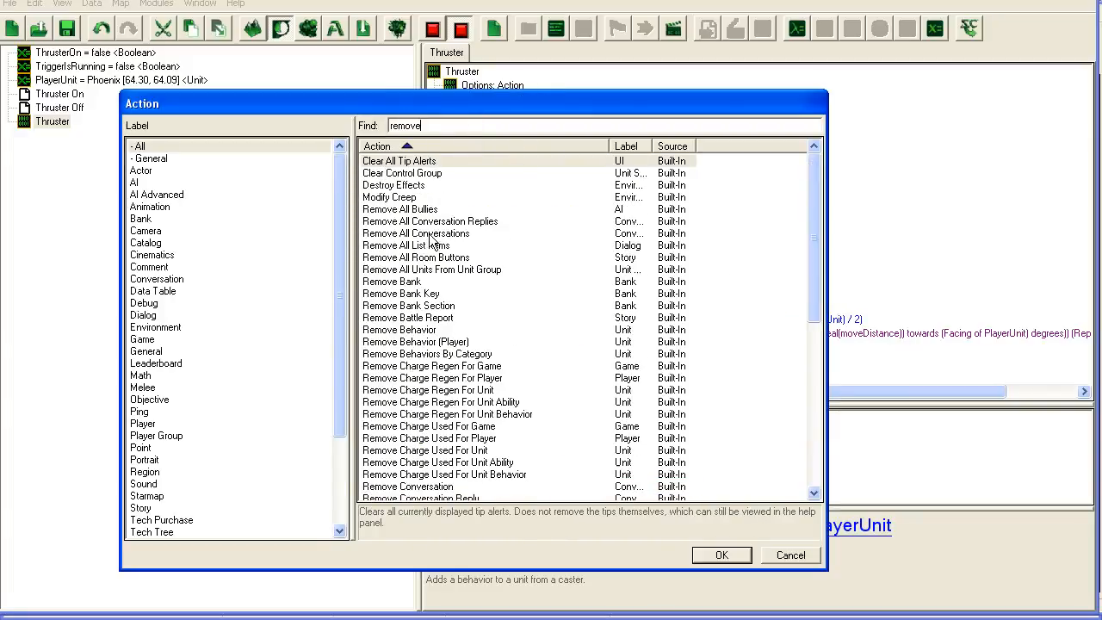
{"action": "left_click", "coordinate": [400, 331]}
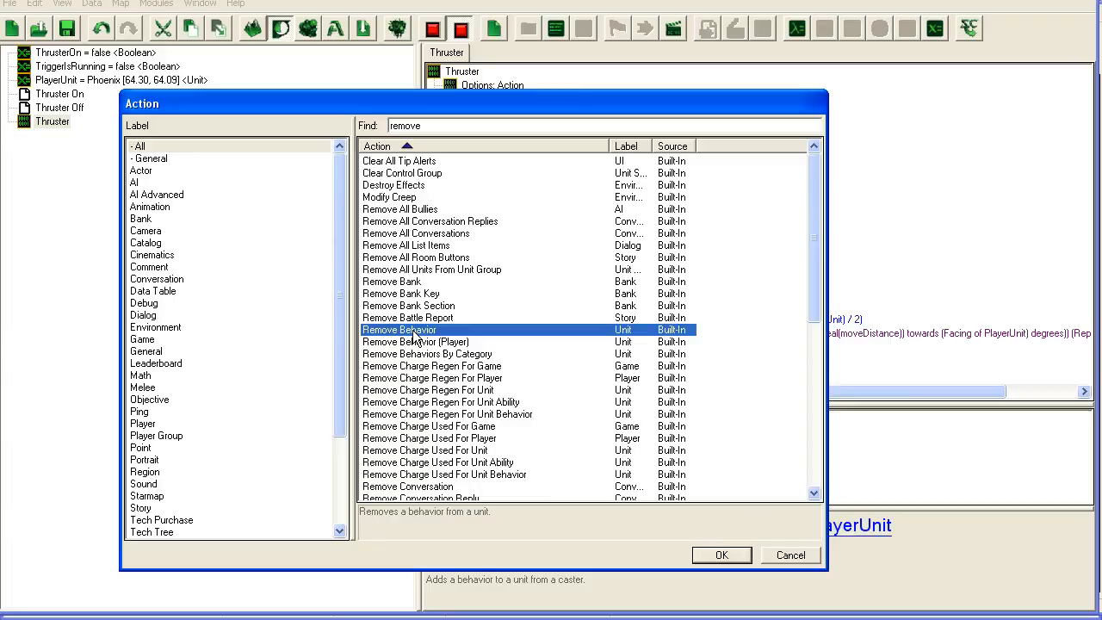
{"action": "left_click", "coordinate": [722, 555]}
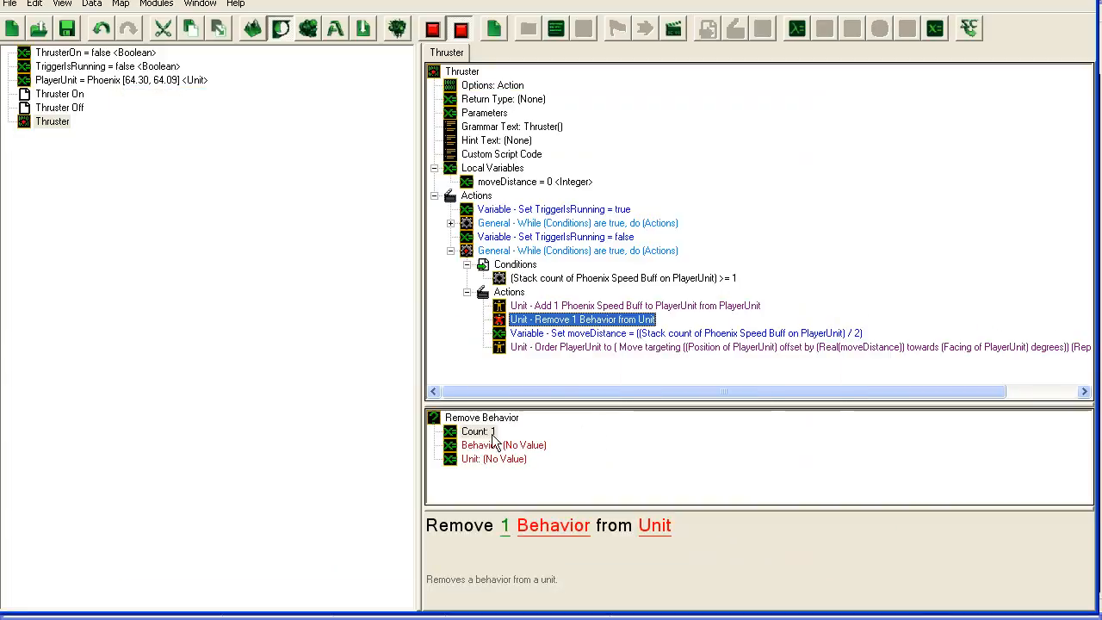
Step: Make it remove Phoenix Speed Buff from PlayerUnit, then start adding another action
{"action": "left_click", "coordinate": [503, 444]}
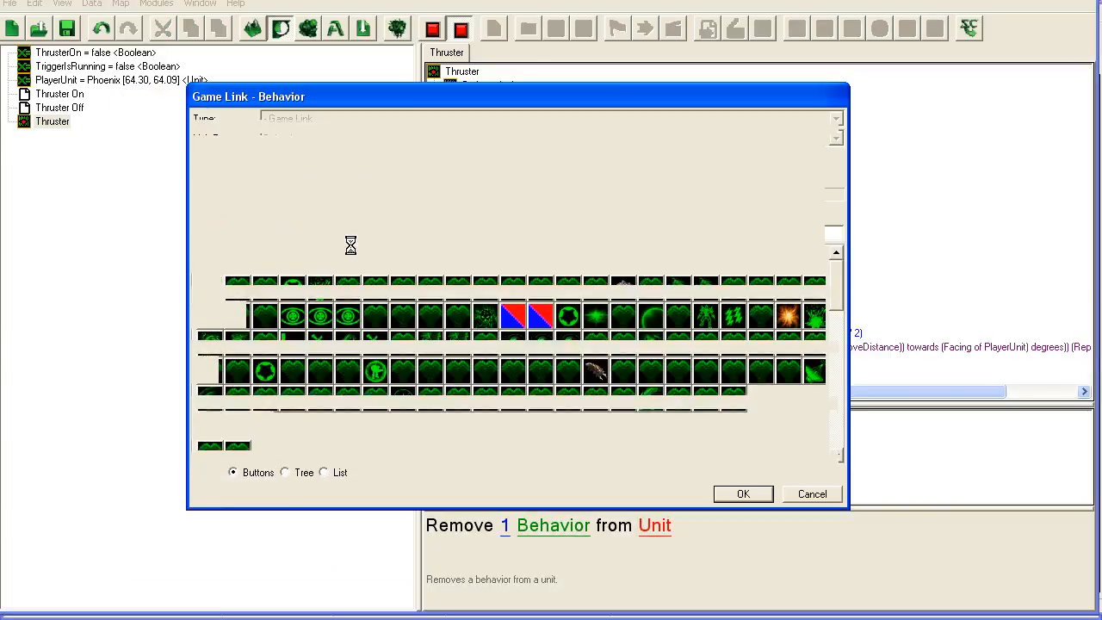
{"action": "type", "text": "speed"}
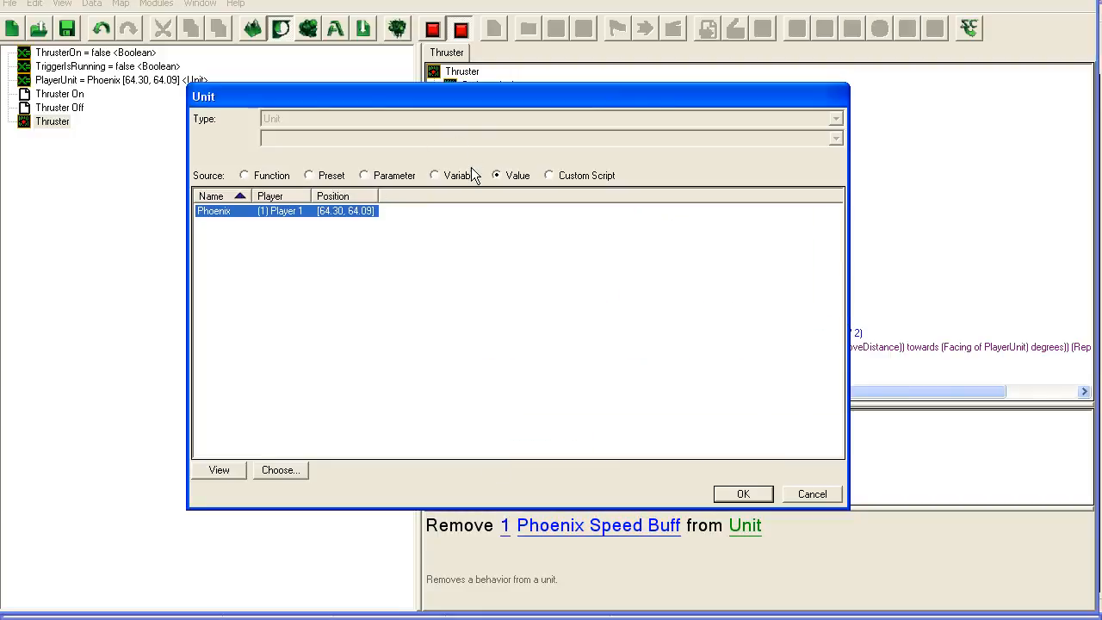
{"action": "left_click", "coordinate": [743, 493]}
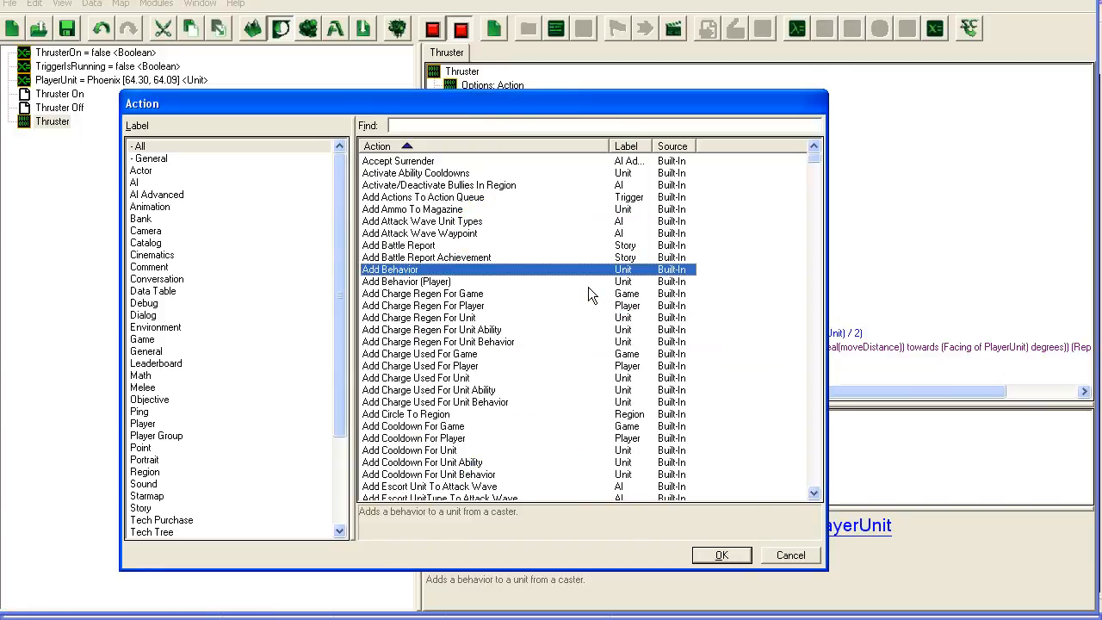
{"action": "left_click", "coordinate": [789, 555]}
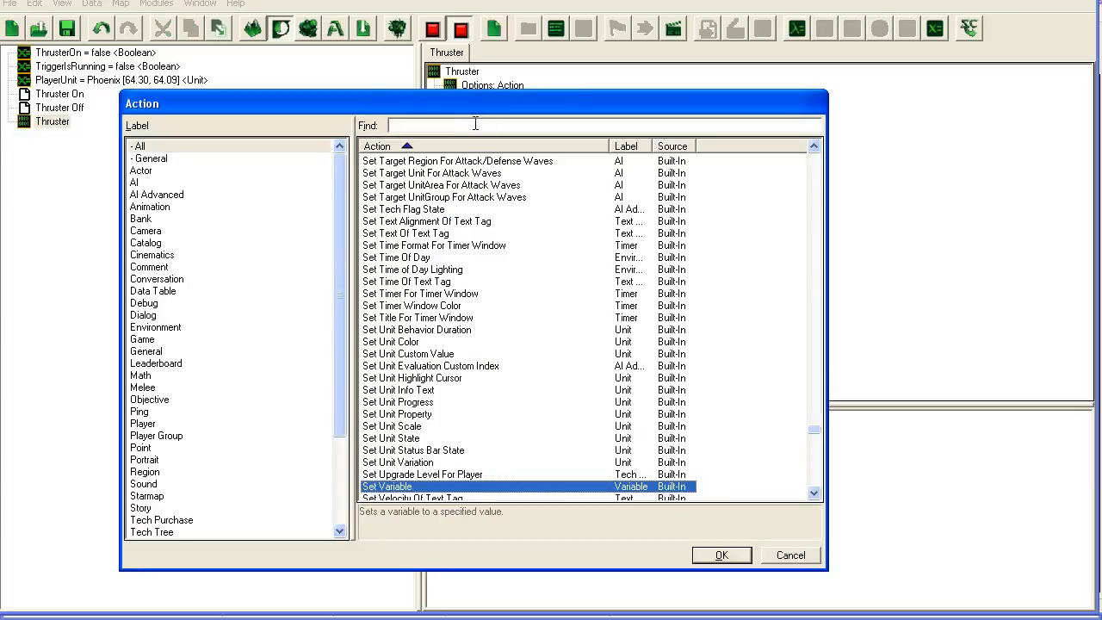
Step: Add an If Then Else checking ThrusterOn == True that runs Skip Remaining Actions
{"action": "type", "text": "if then"}
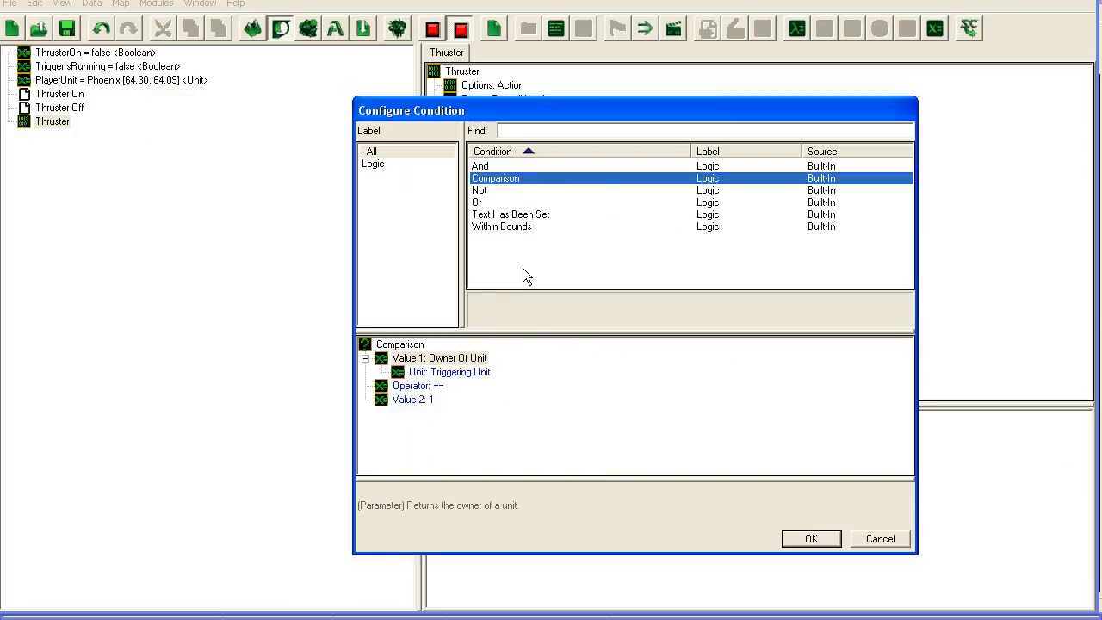
{"action": "mouse_move", "coordinate": [470, 372]}
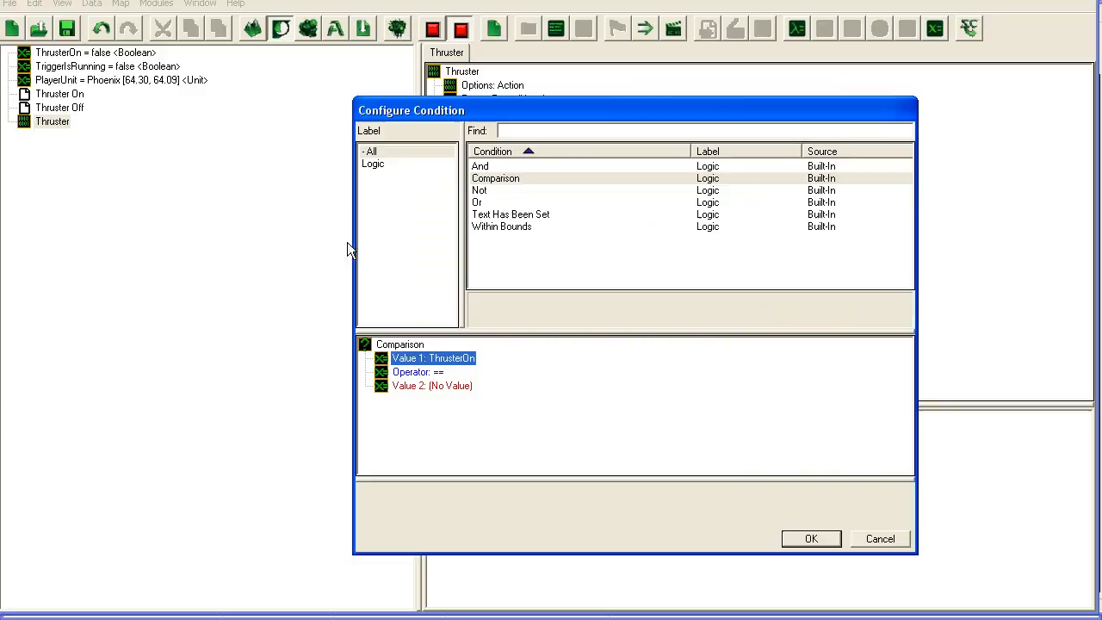
{"action": "double_click", "coordinate": [433, 386]}
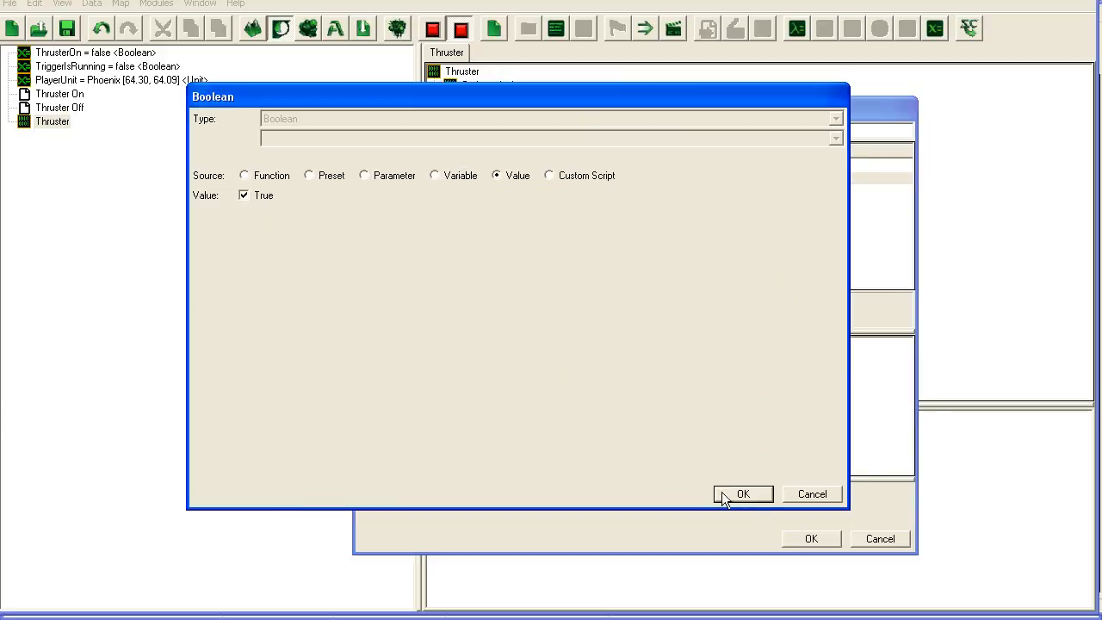
{"action": "left_click", "coordinate": [742, 492]}
{"action": "type", "text": "s"}
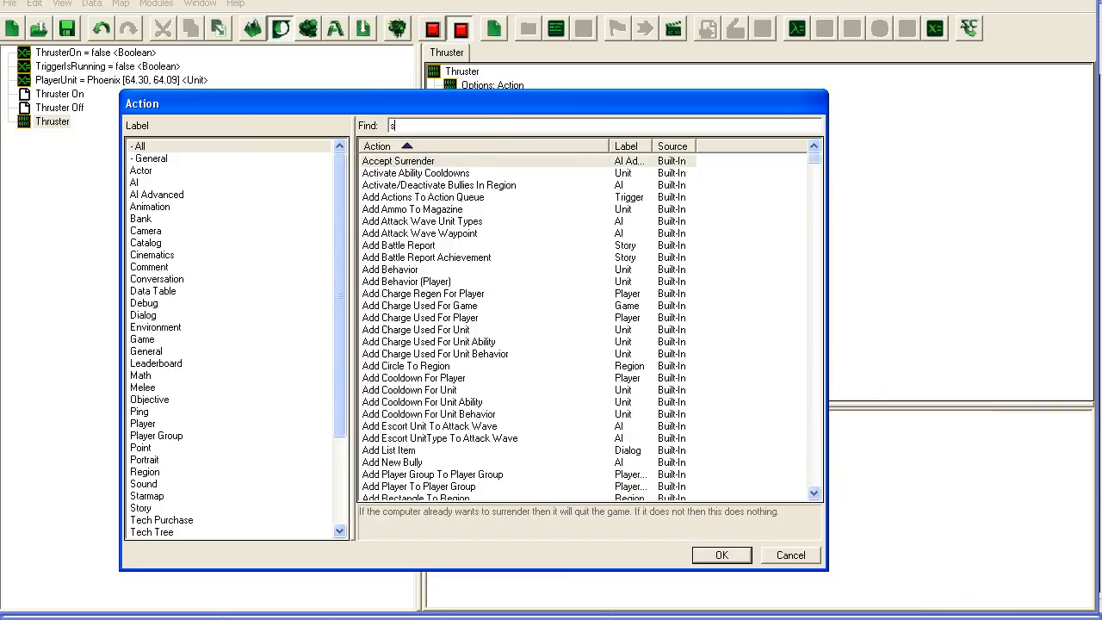
{"action": "type", "text": "kip"}
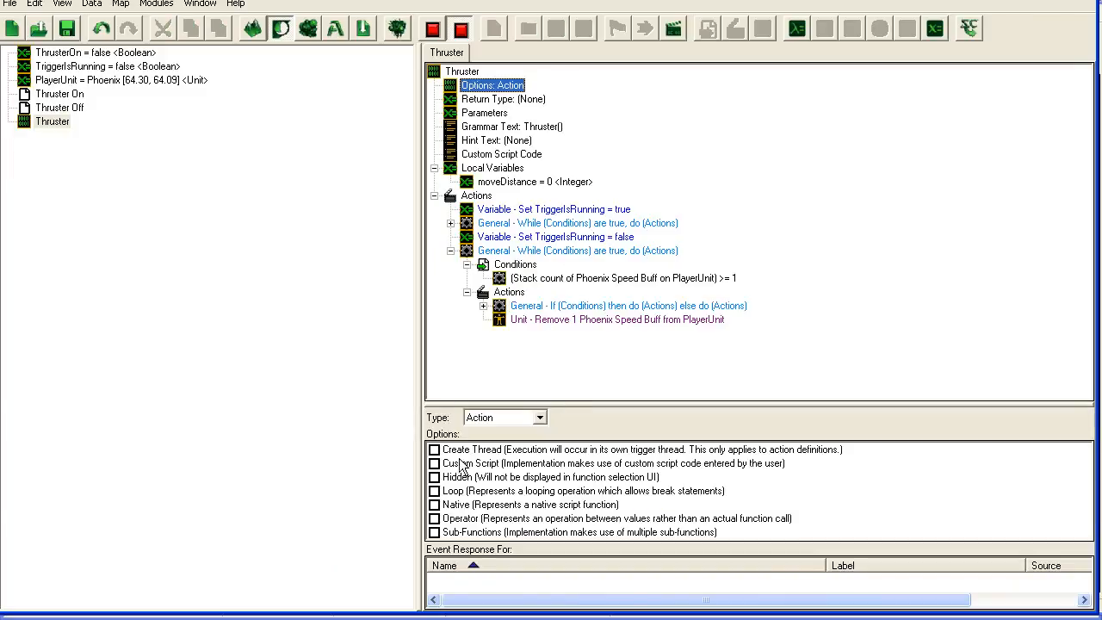
Step: Review the Thruster trigger's thread, check, moveDistance and TriggerIsRunning steps, then select Thruster On
{"action": "left_click", "coordinate": [434, 450]}
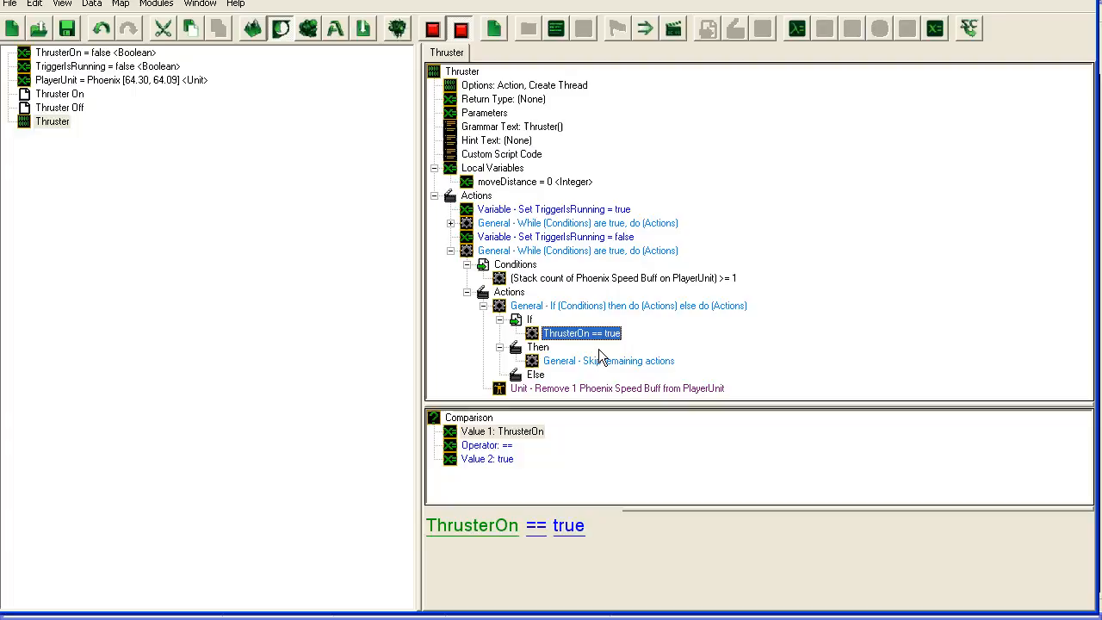
{"action": "left_click", "coordinate": [610, 360]}
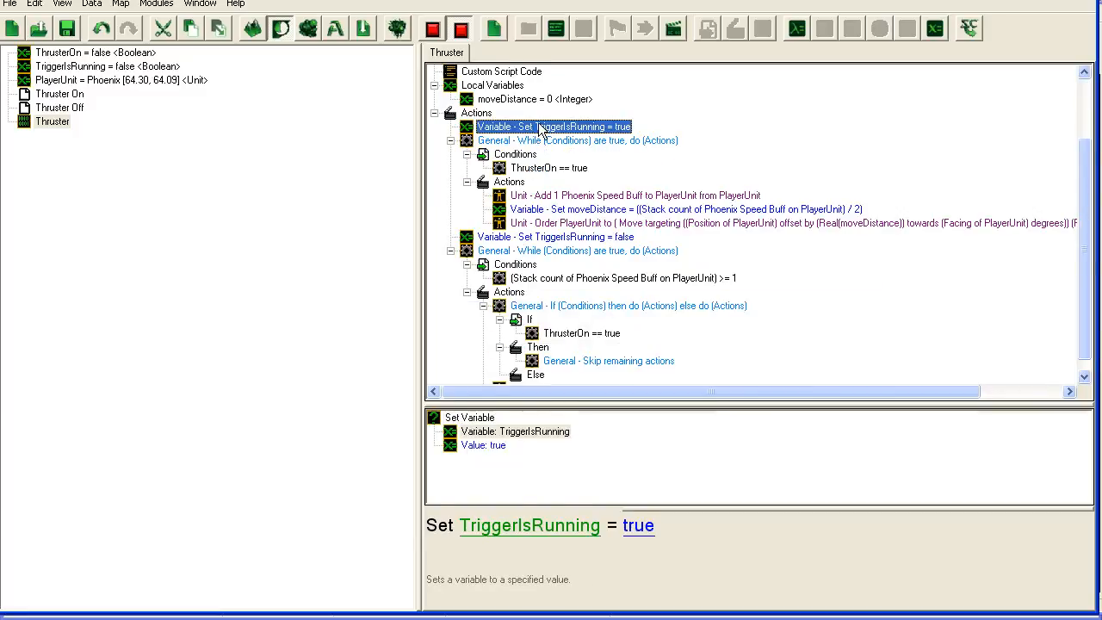
{"action": "mouse_move", "coordinate": [513, 146]}
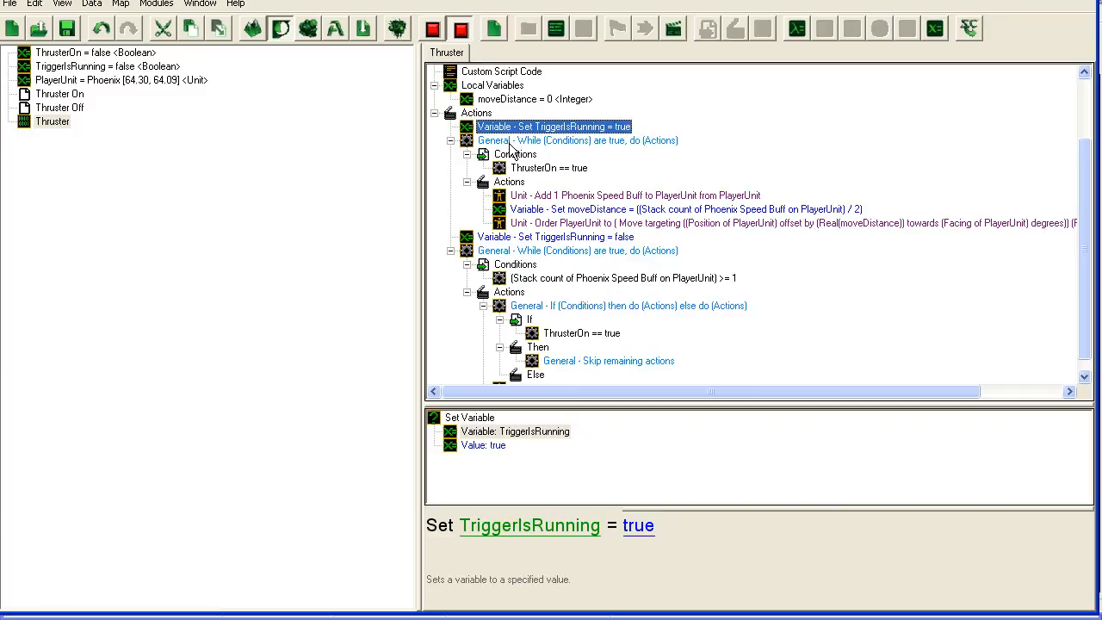
{"action": "mouse_move", "coordinate": [544, 216]}
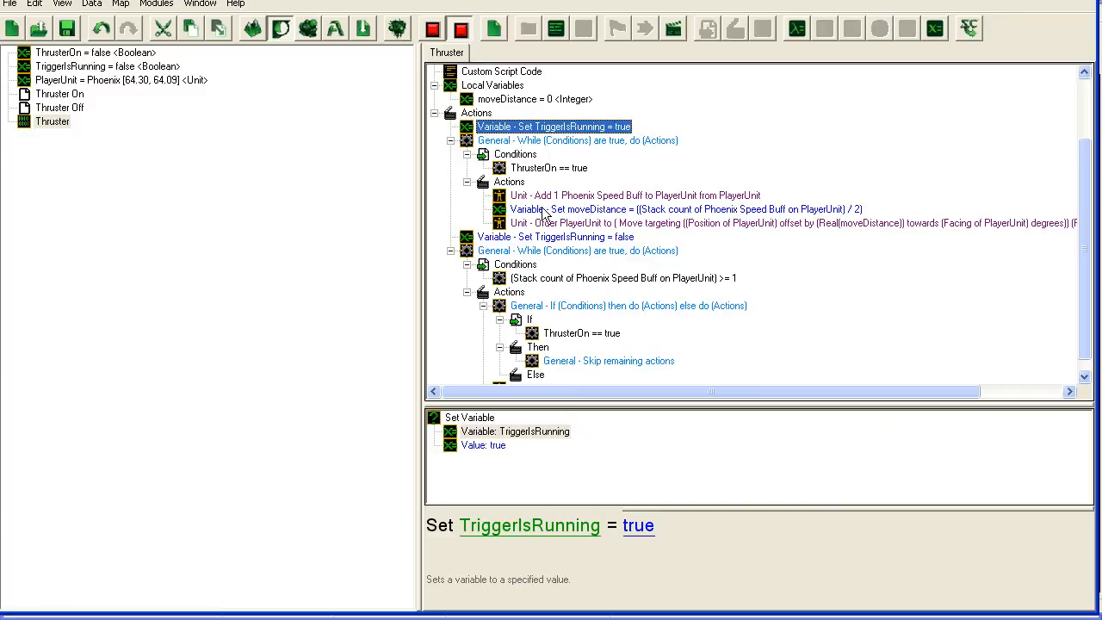
{"action": "left_click", "coordinate": [680, 210]}
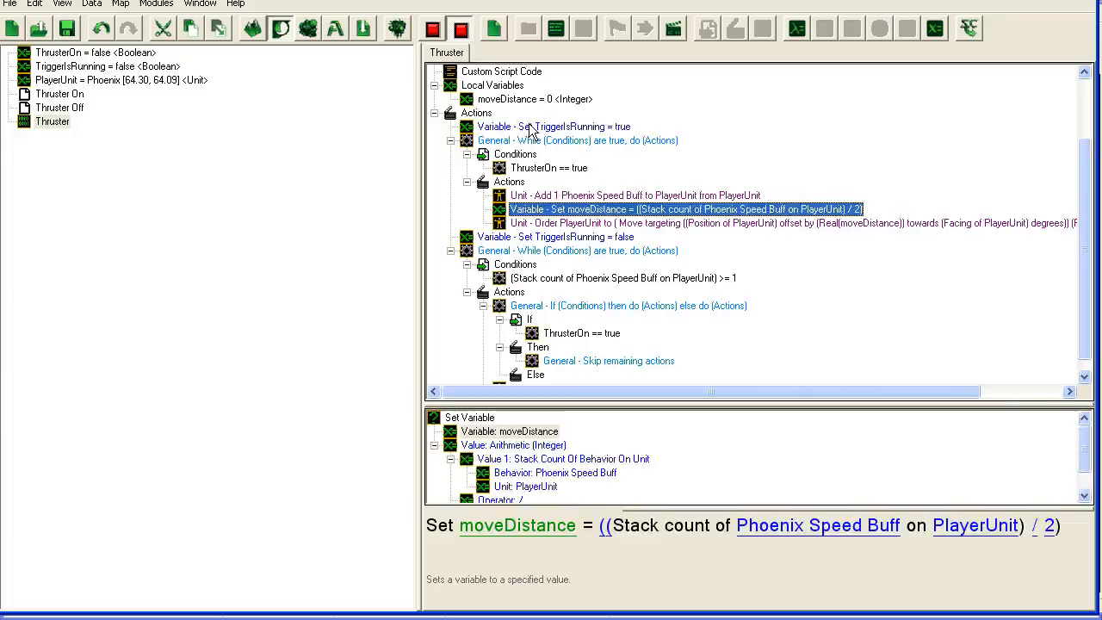
{"action": "left_click", "coordinate": [555, 128]}
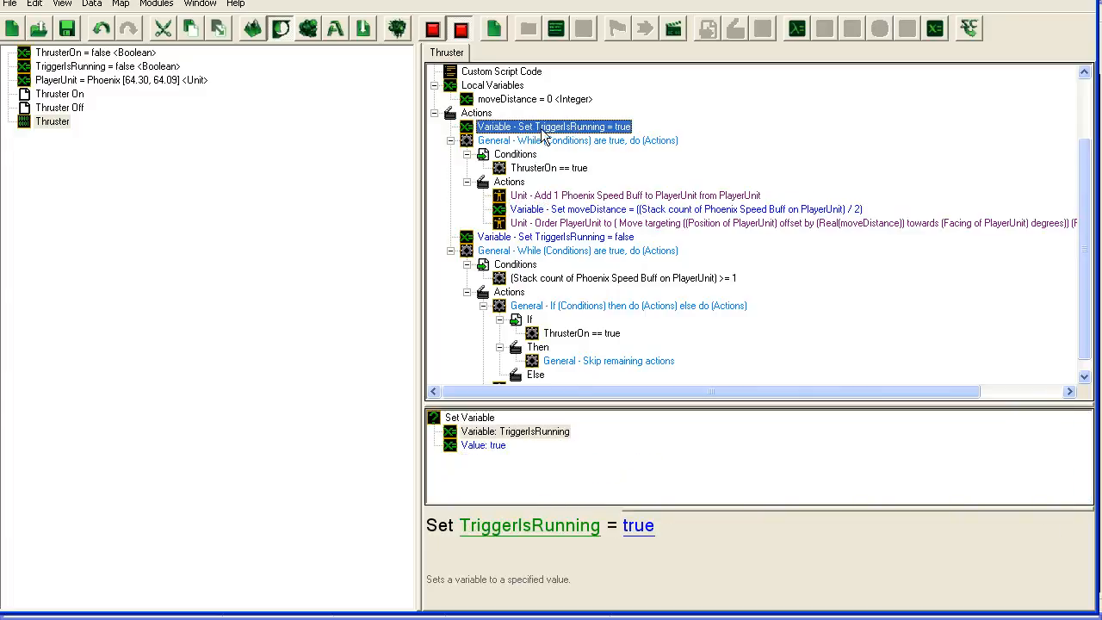
{"action": "left_click", "coordinate": [59, 93]}
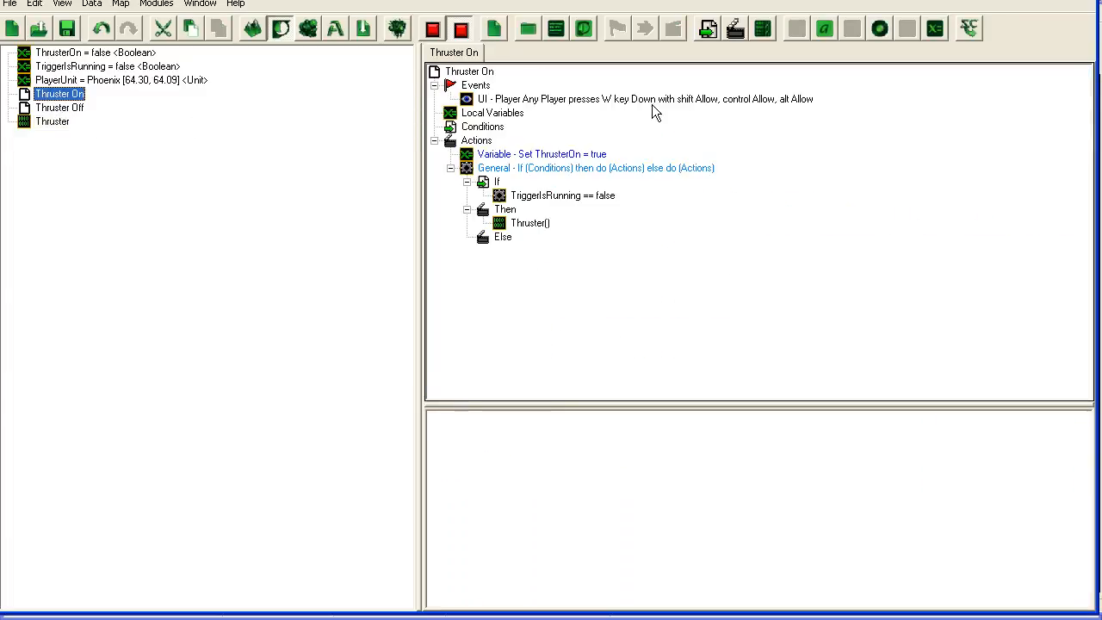
{"action": "mouse_move", "coordinate": [560, 190]}
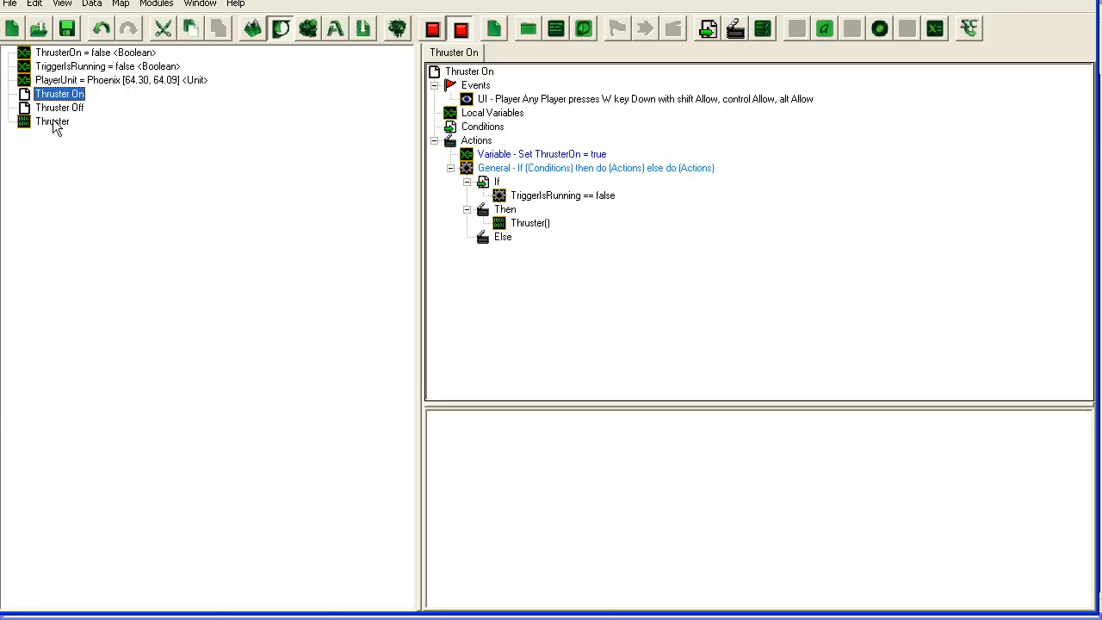
Step: Reopen the Thruster trigger and review its loop condition, Add Buff and Move order actions
{"action": "left_click", "coordinate": [52, 120]}
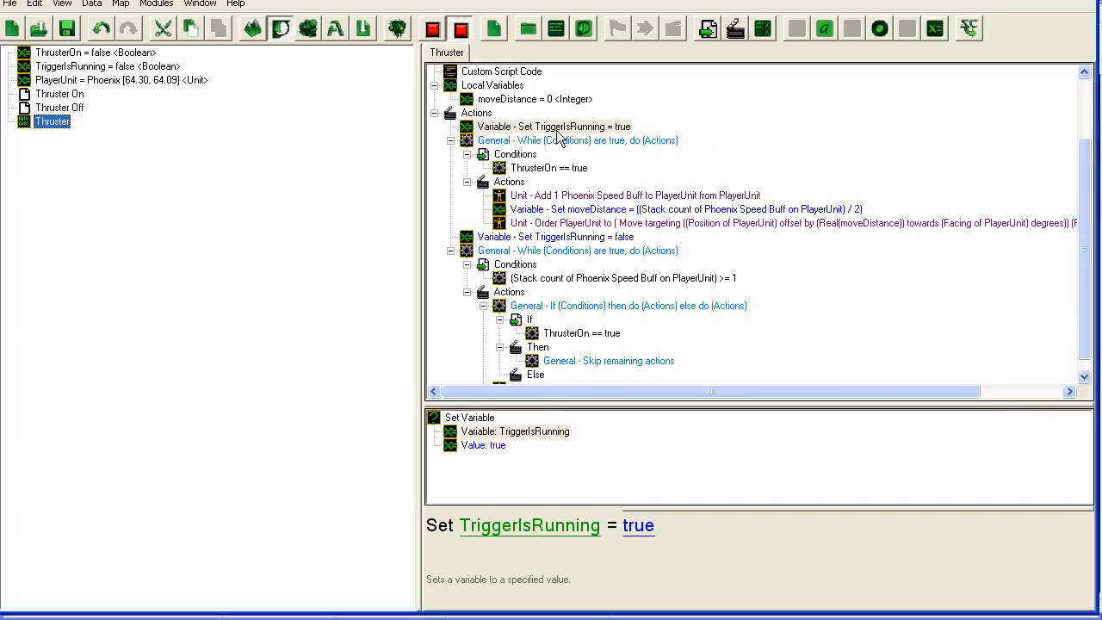
{"action": "mouse_move", "coordinate": [558, 141]}
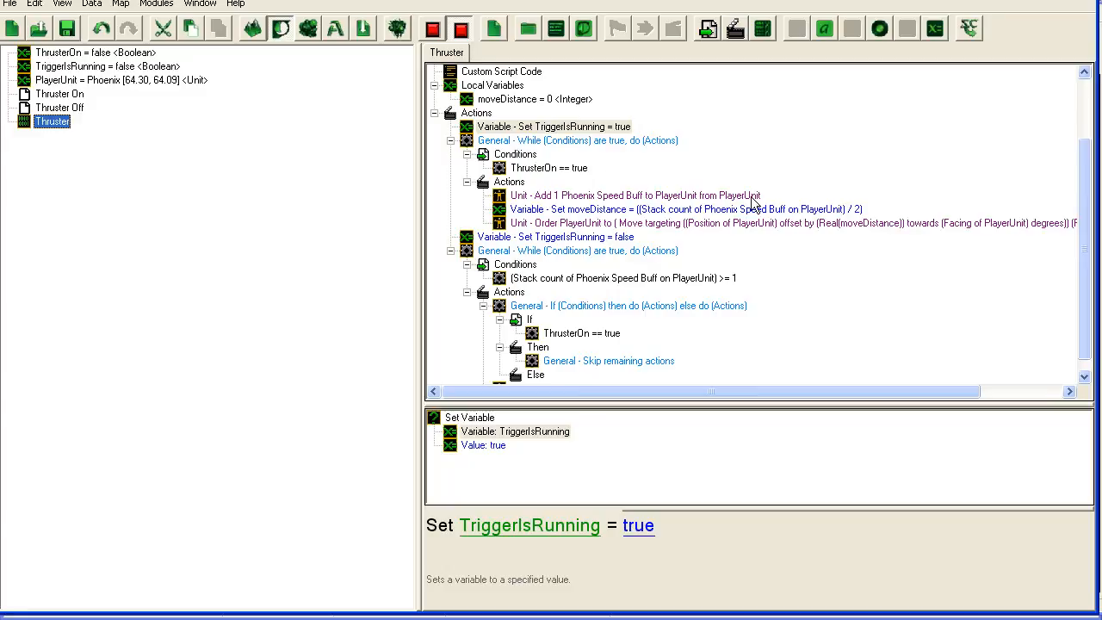
{"action": "left_click", "coordinate": [548, 167]}
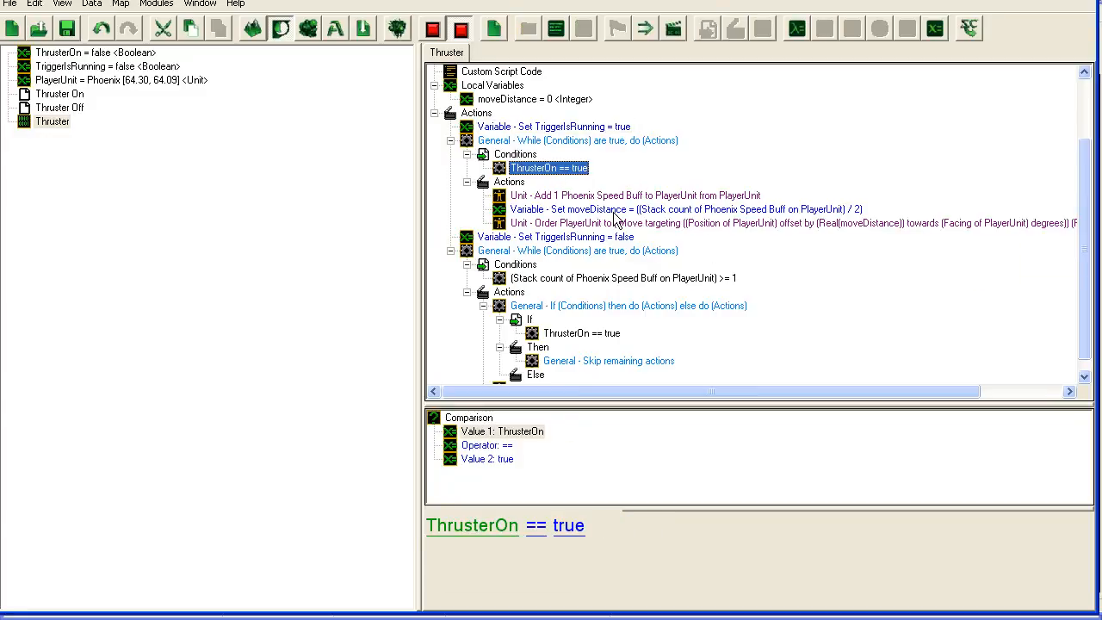
{"action": "left_click", "coordinate": [635, 196]}
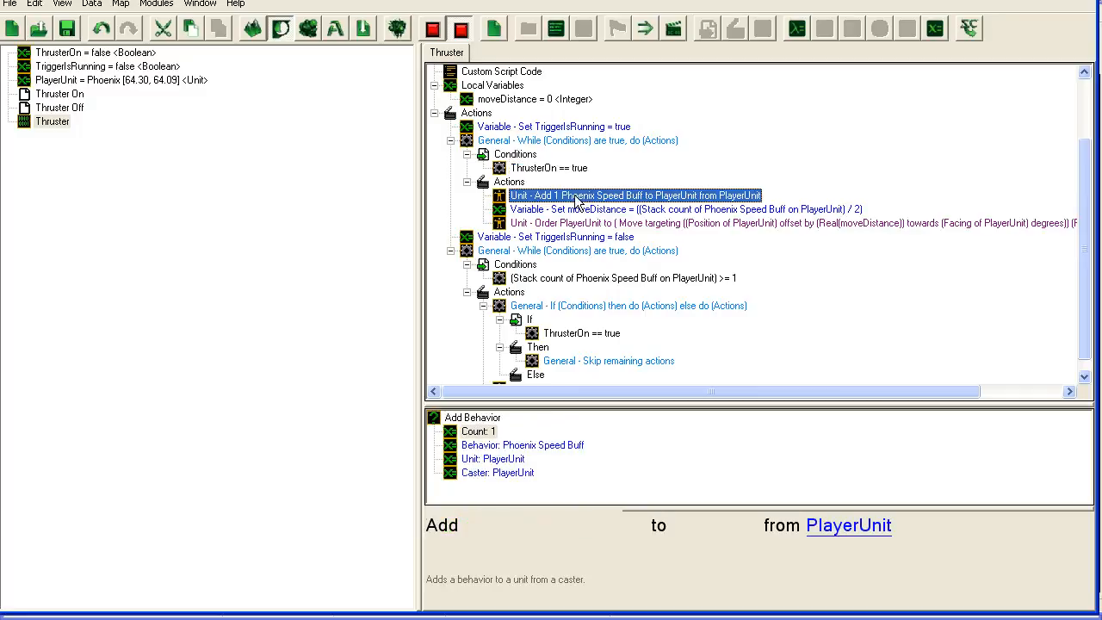
{"action": "mouse_move", "coordinate": [703, 228]}
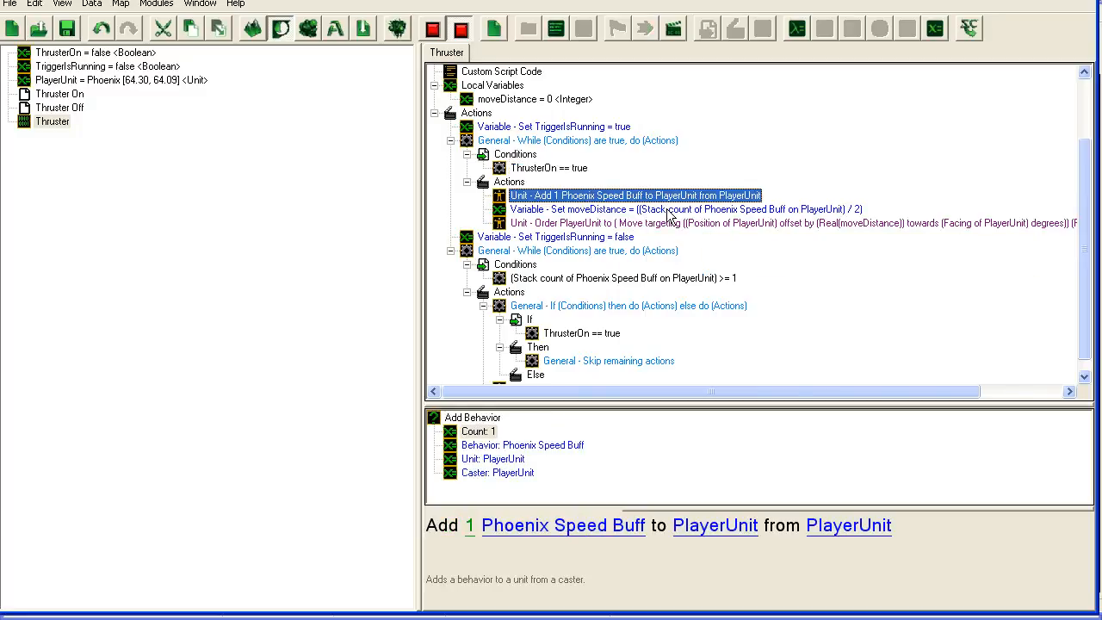
{"action": "left_click", "coordinate": [775, 224]}
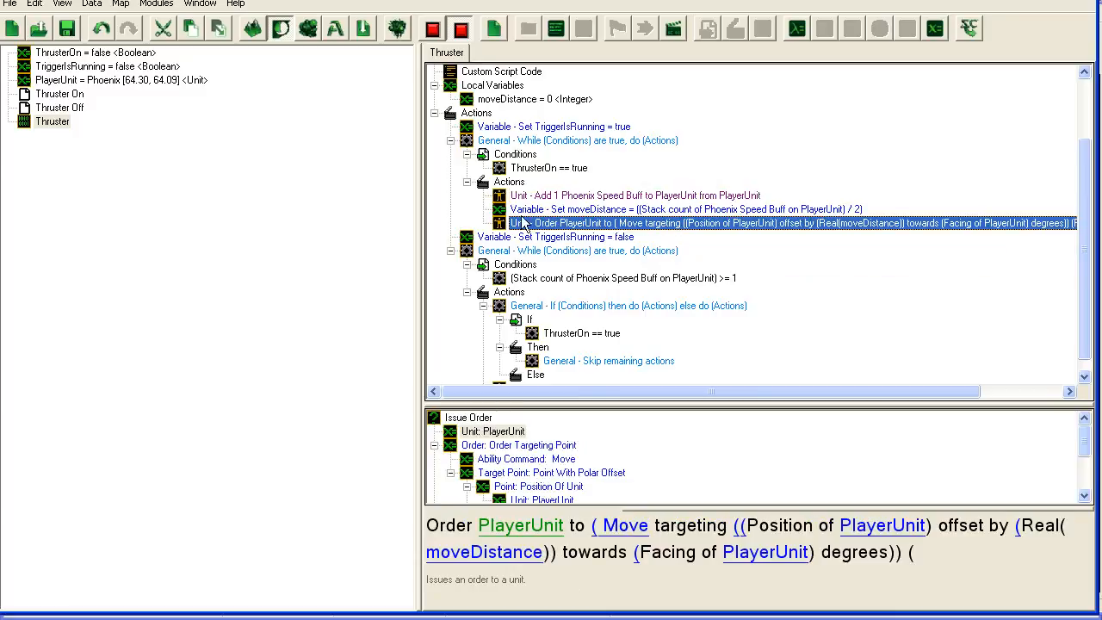
{"action": "mouse_move", "coordinate": [584, 193]}
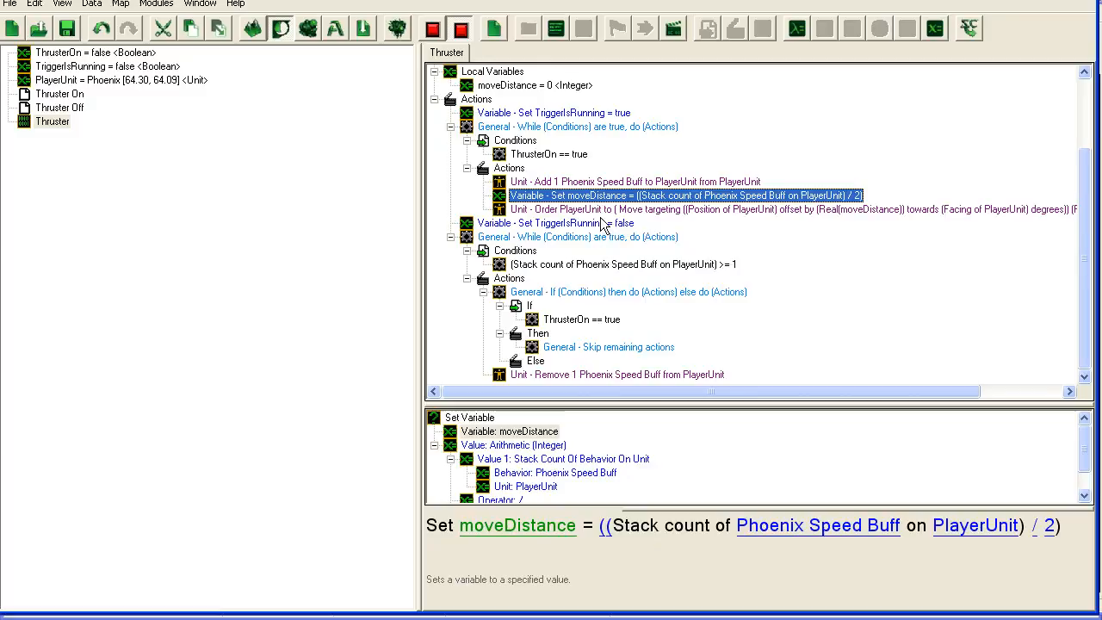
{"action": "mouse_move", "coordinate": [713, 210]}
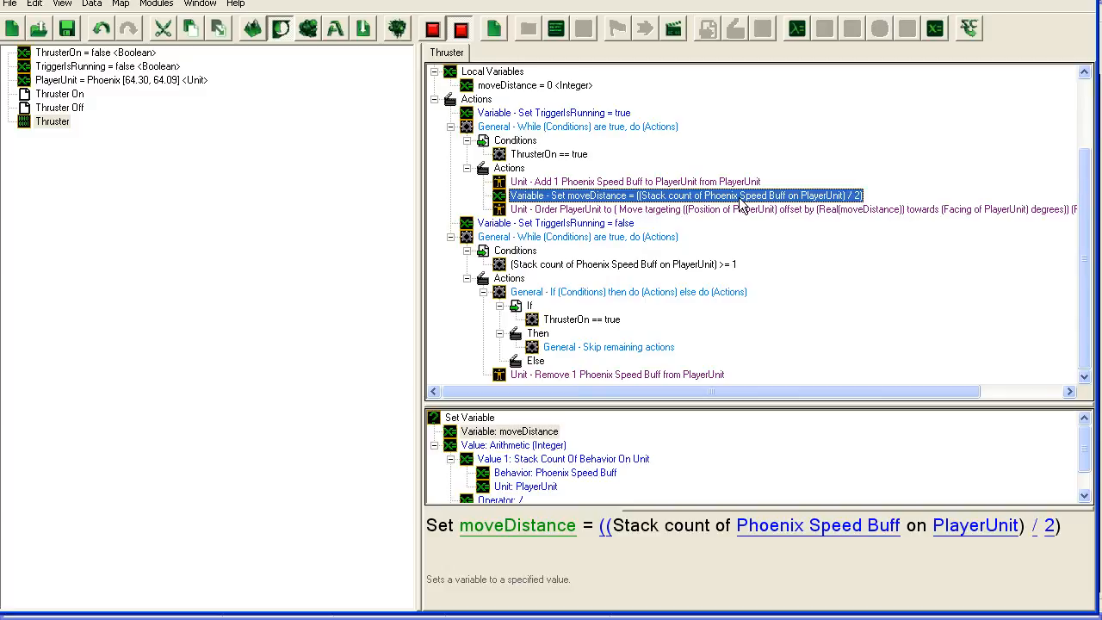
{"action": "mouse_move", "coordinate": [584, 271]}
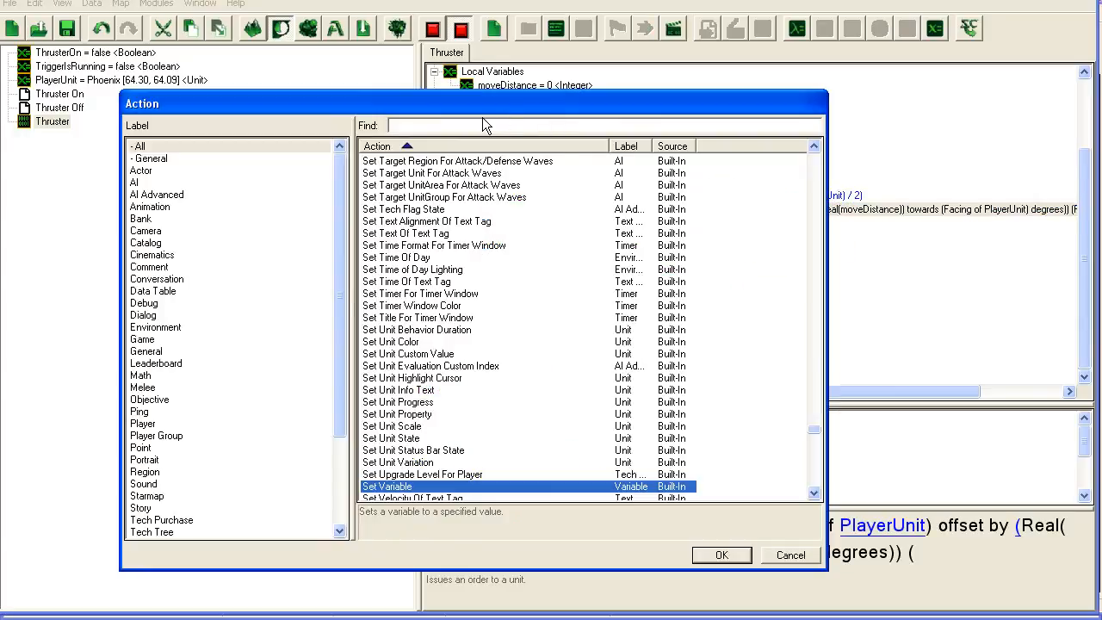
Step: Add Wait 0.3 Game Time to the first loop and a 0.1 second wait to the slowdown loop
{"action": "type", "text": "wait"}
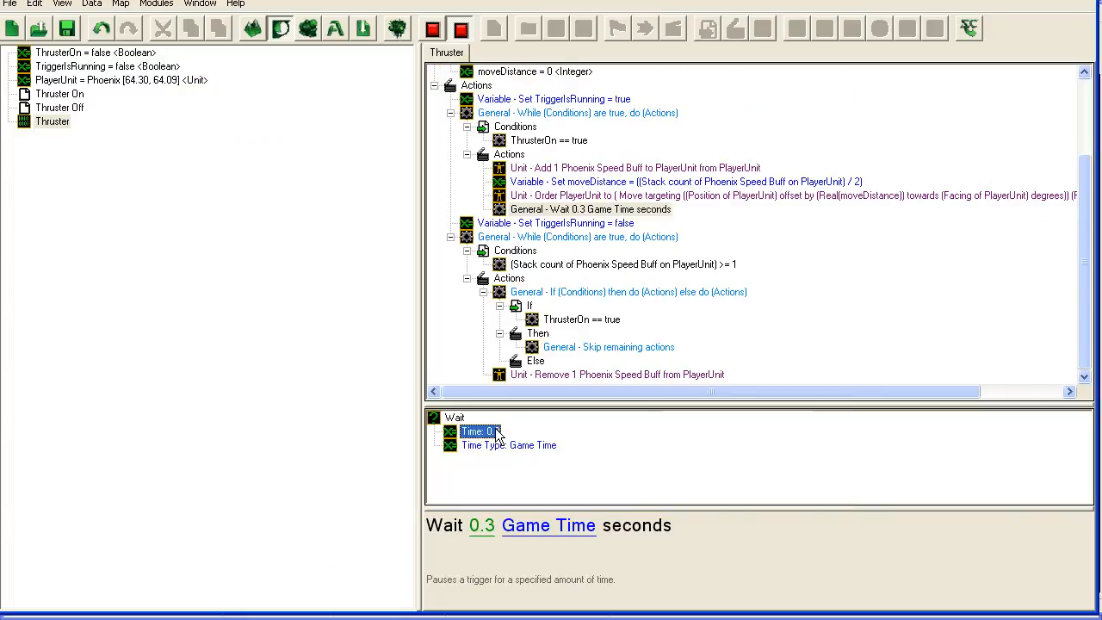
{"action": "left_click", "coordinate": [589, 210]}
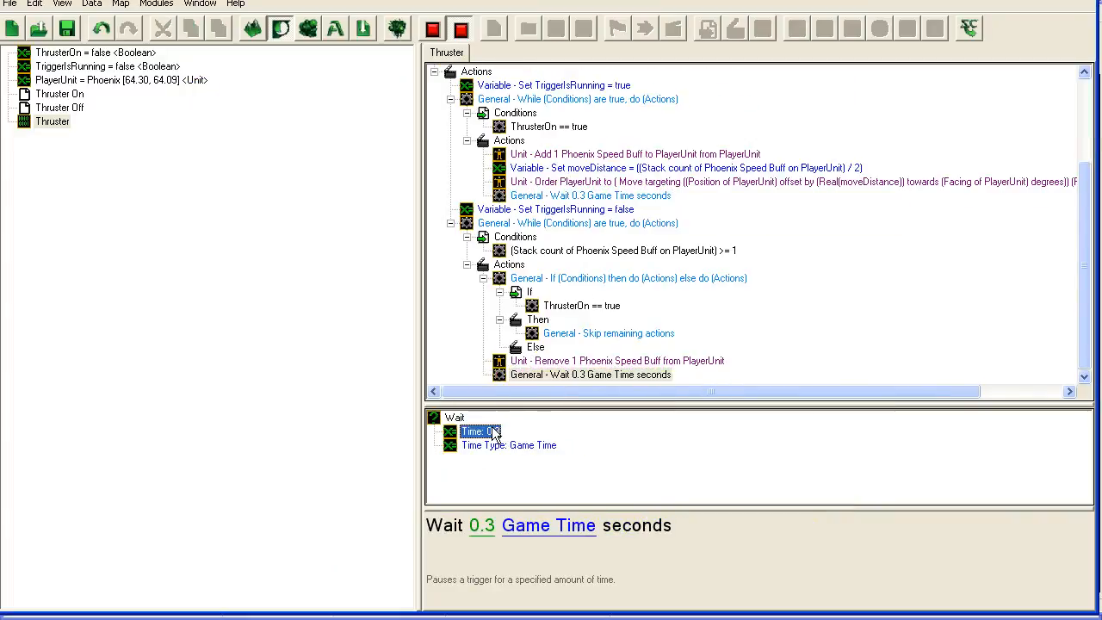
{"action": "double_click", "coordinate": [479, 431]}
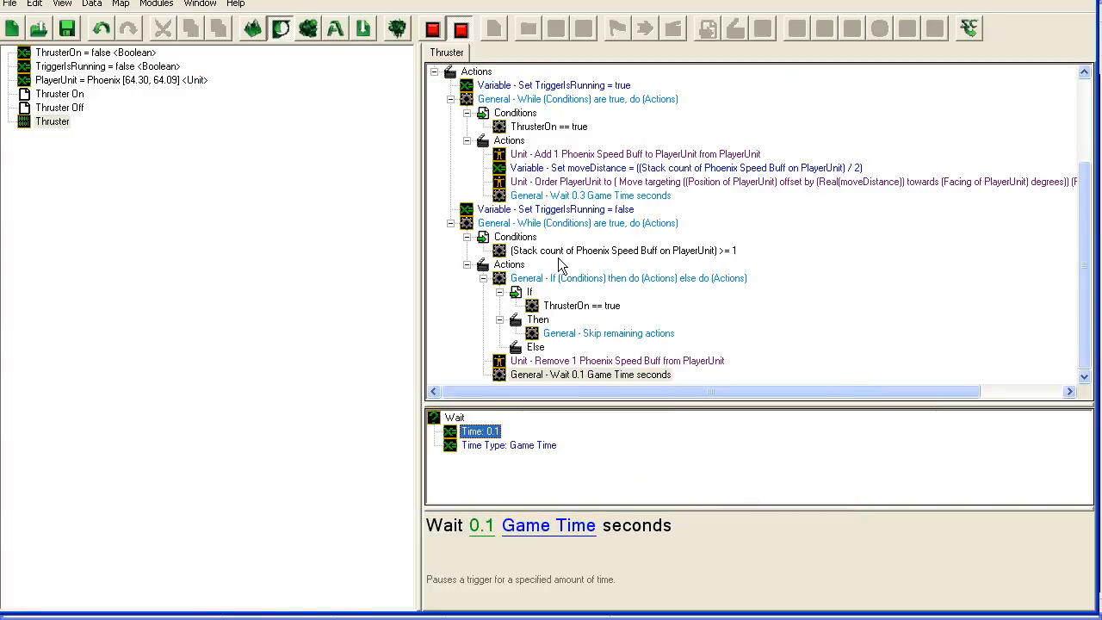
{"action": "left_click", "coordinate": [589, 375]}
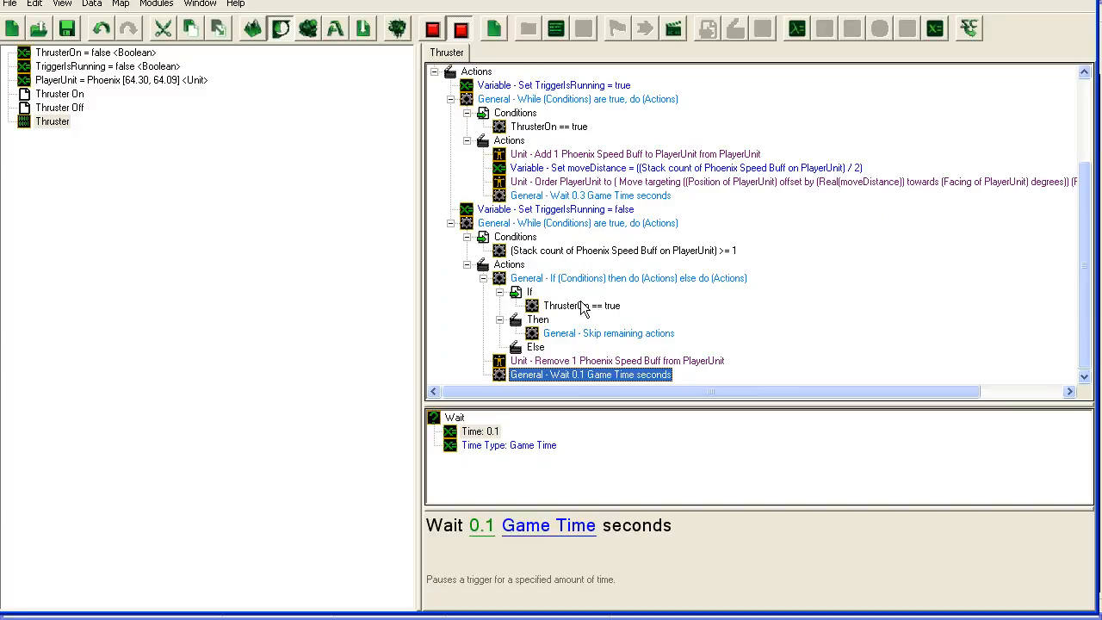
{"action": "mouse_move", "coordinate": [592, 336]}
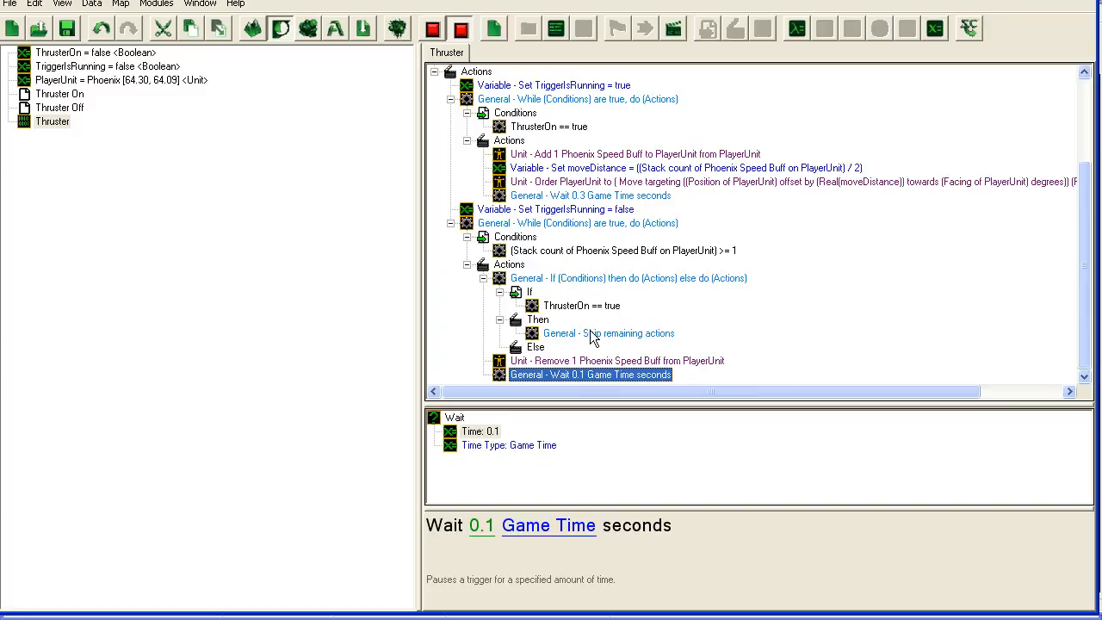
Step: Review the If ThrusterOn check and its Skip Remaining Actions step
{"action": "left_click", "coordinate": [582, 306]}
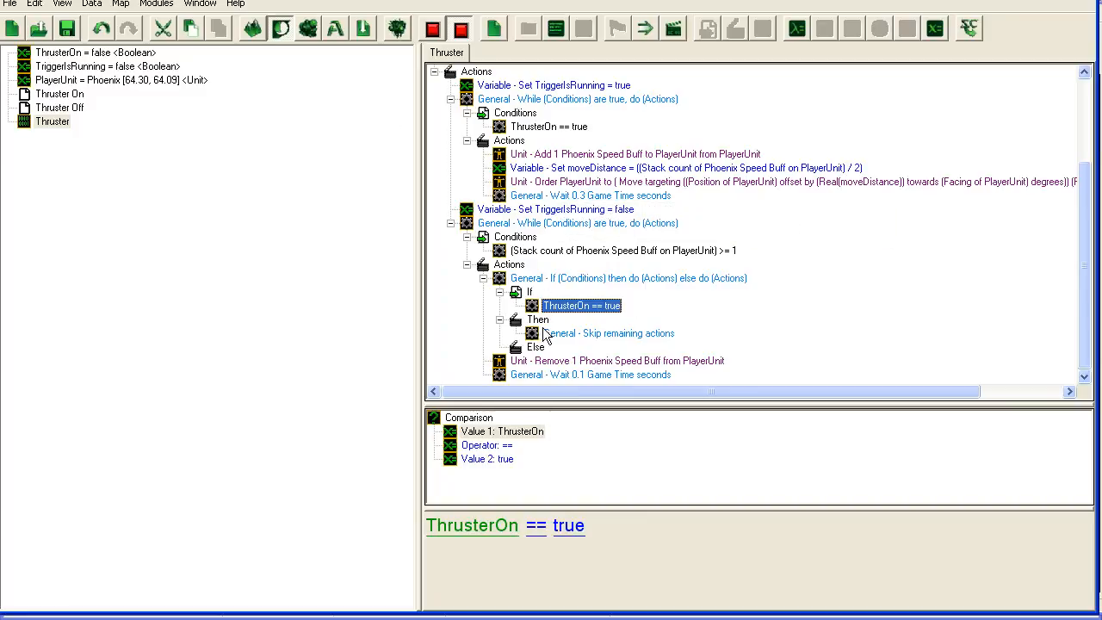
{"action": "left_click", "coordinate": [616, 362]}
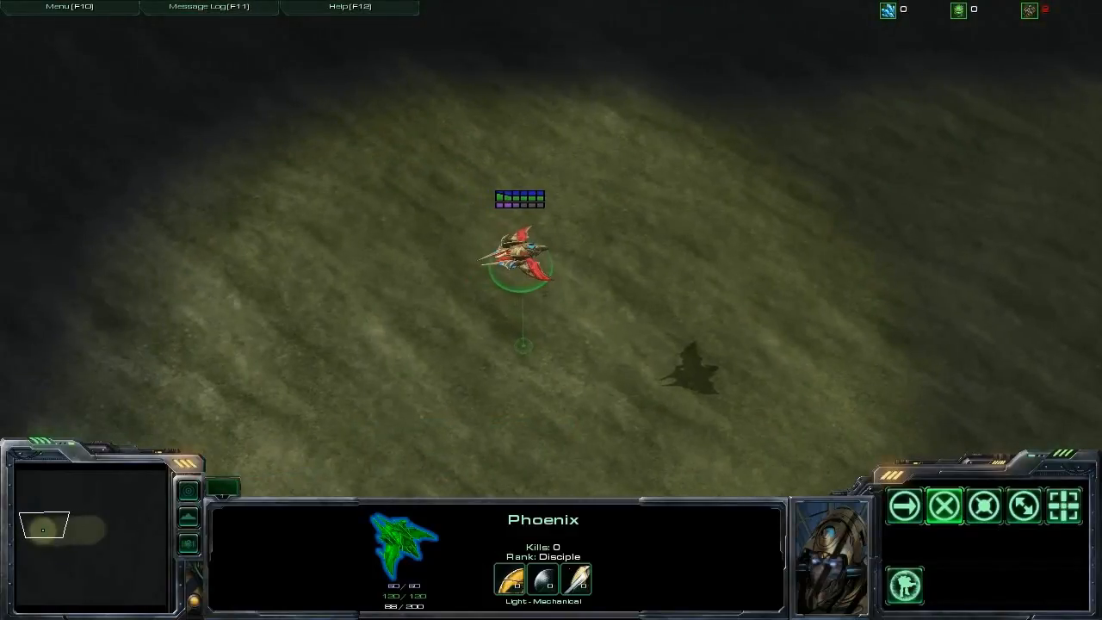
{"action": "mouse_move", "coordinate": [544, 579]}
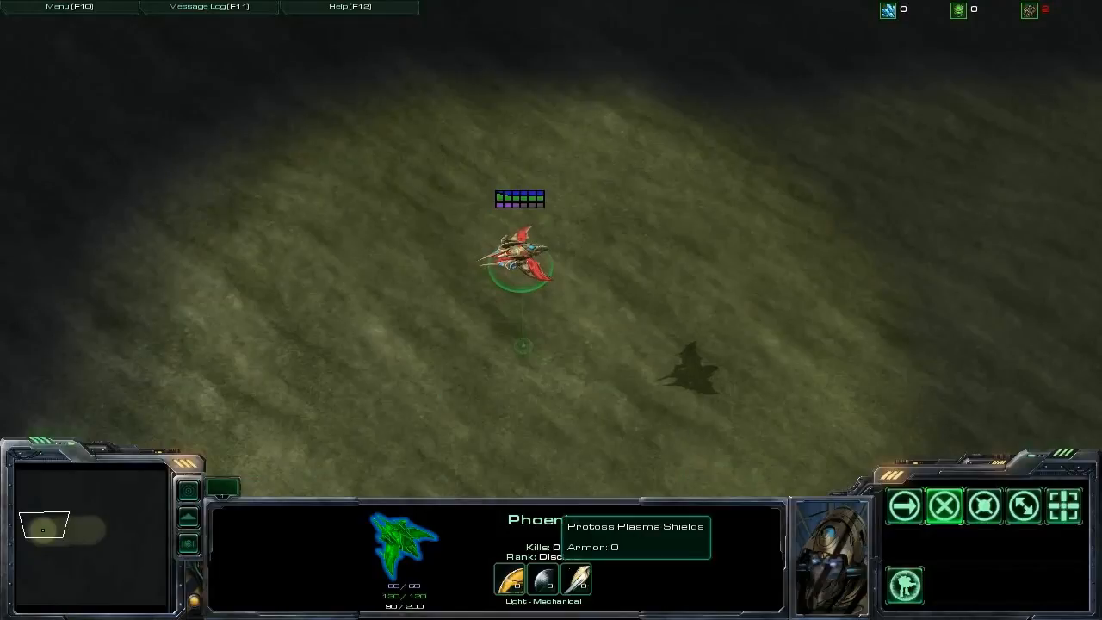